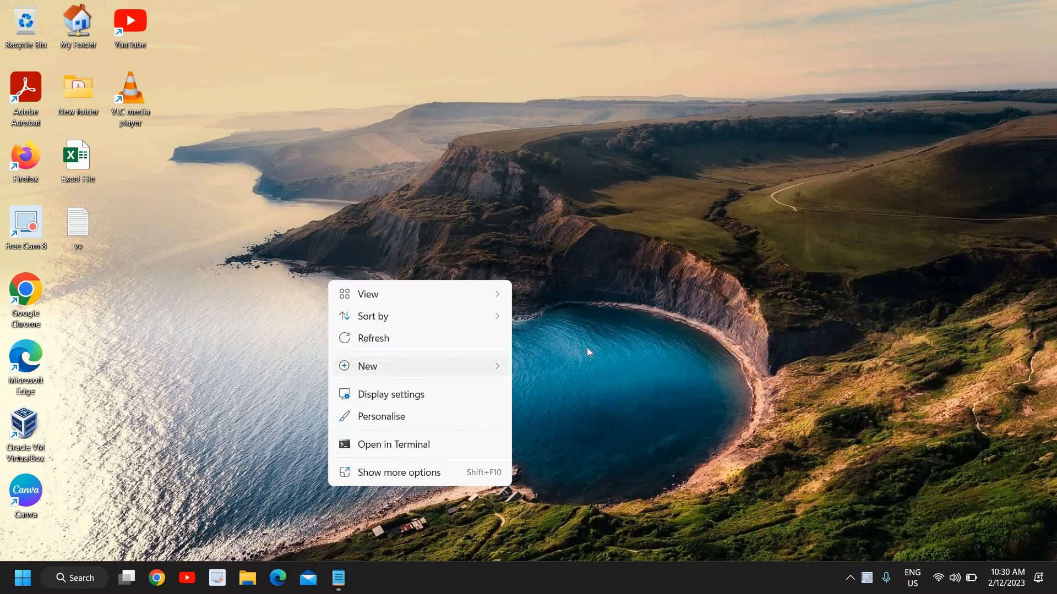
- Dismiss the desktop context menu and bring up the Start button's Quick Link menu
click(616, 259)
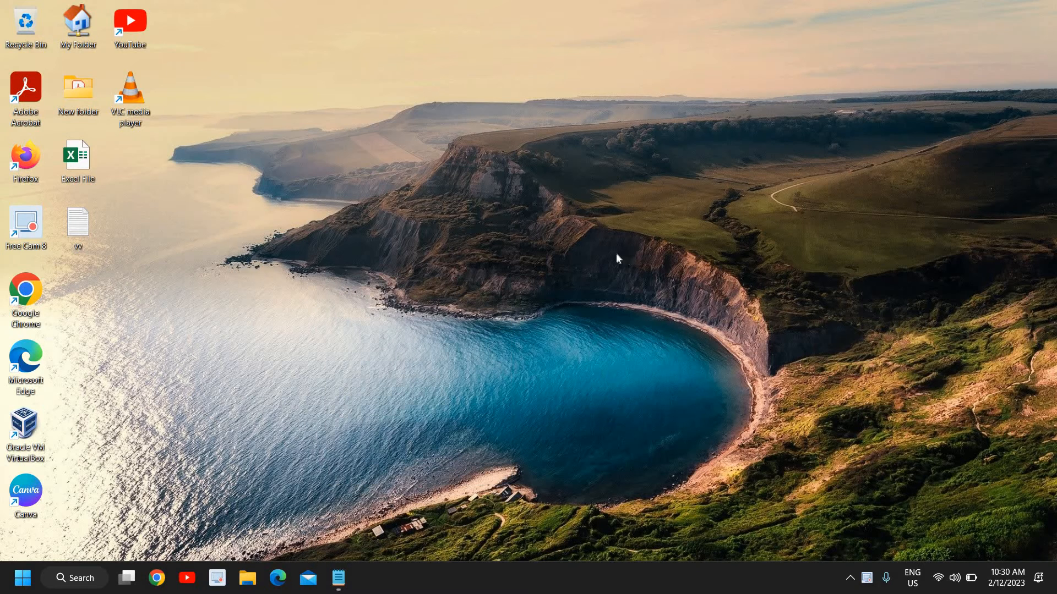
right_click(22, 577)
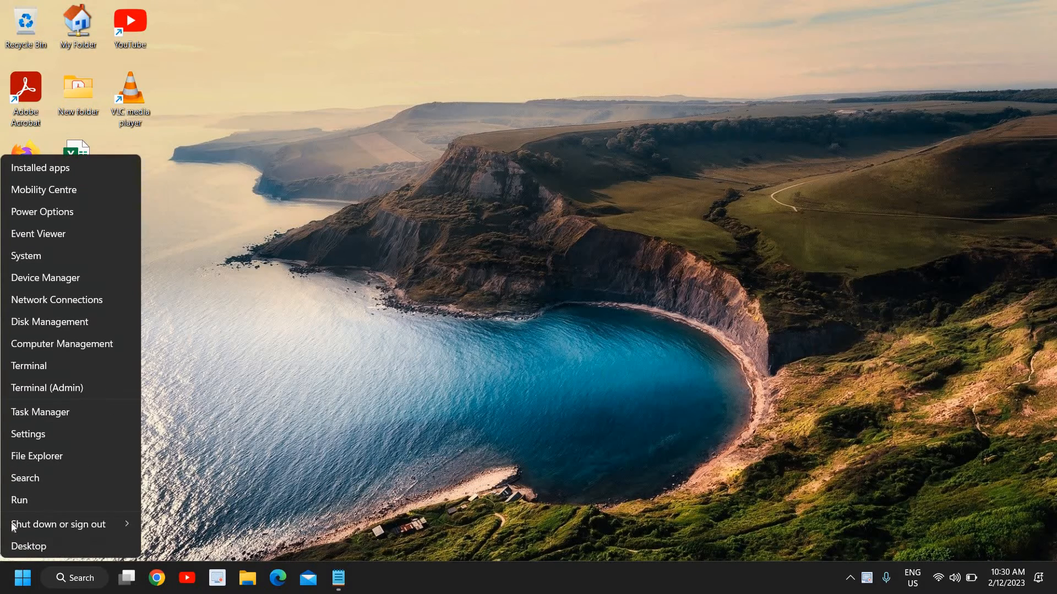
- Choose Settings from the Quick Link menu to reach the System page
click(26, 255)
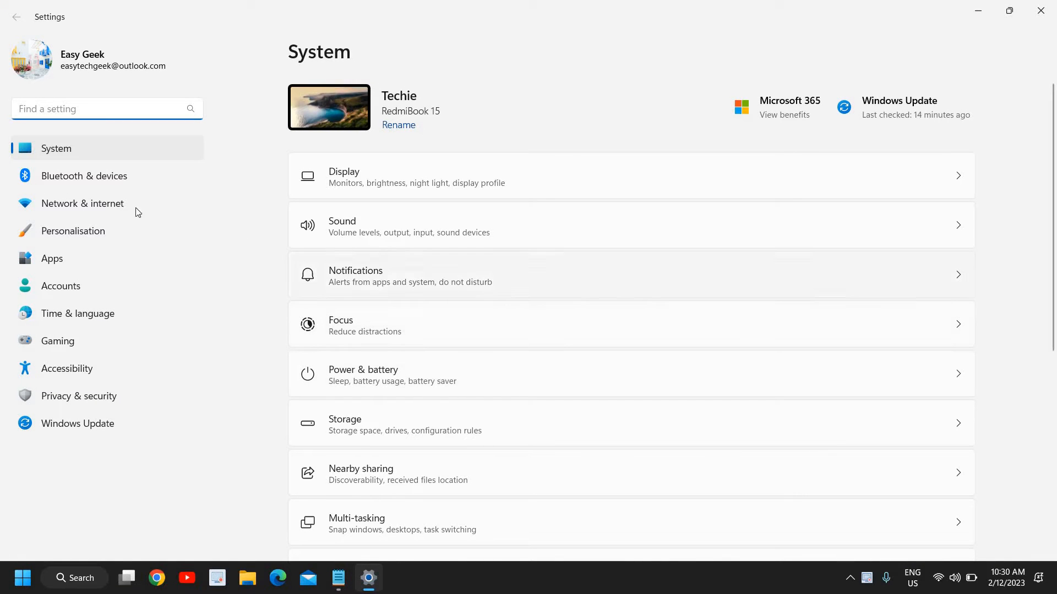
mouse_move(84, 176)
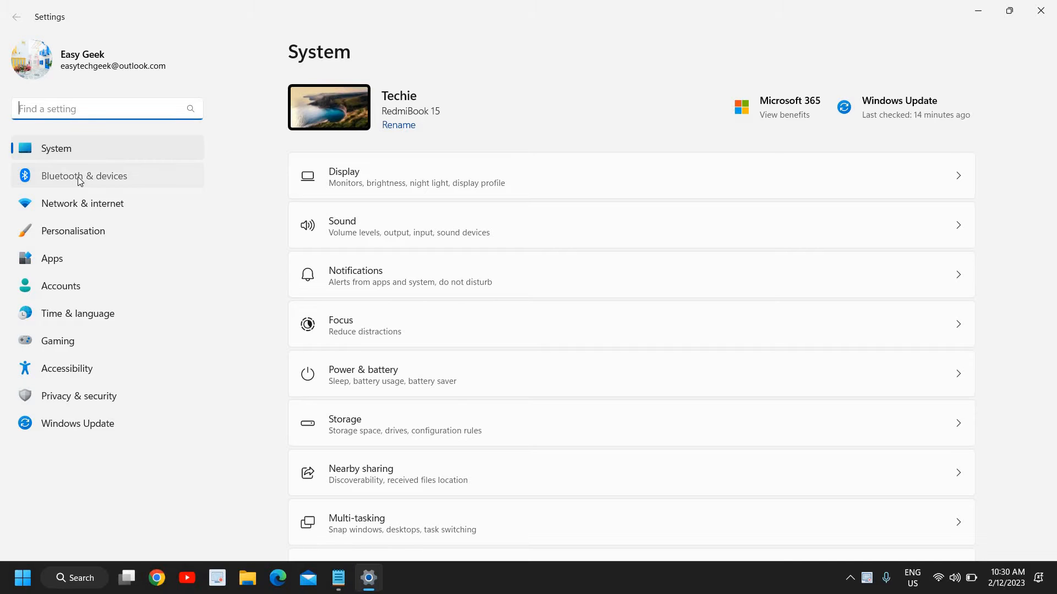
- Go to Bluetooth & devices and scroll down to the Touchpad entry
click(84, 176)
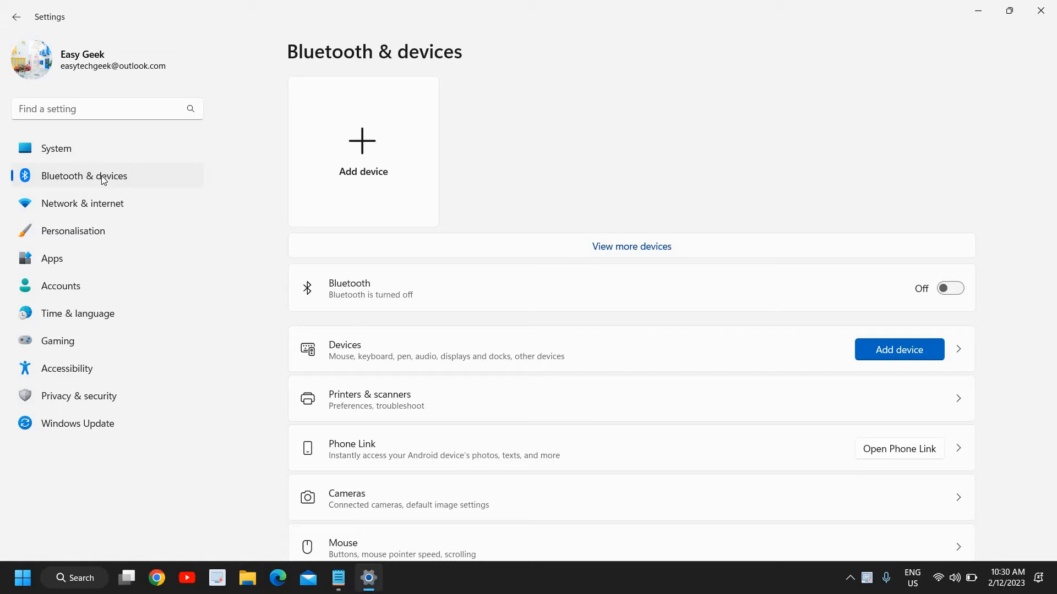
mouse_move(473, 395)
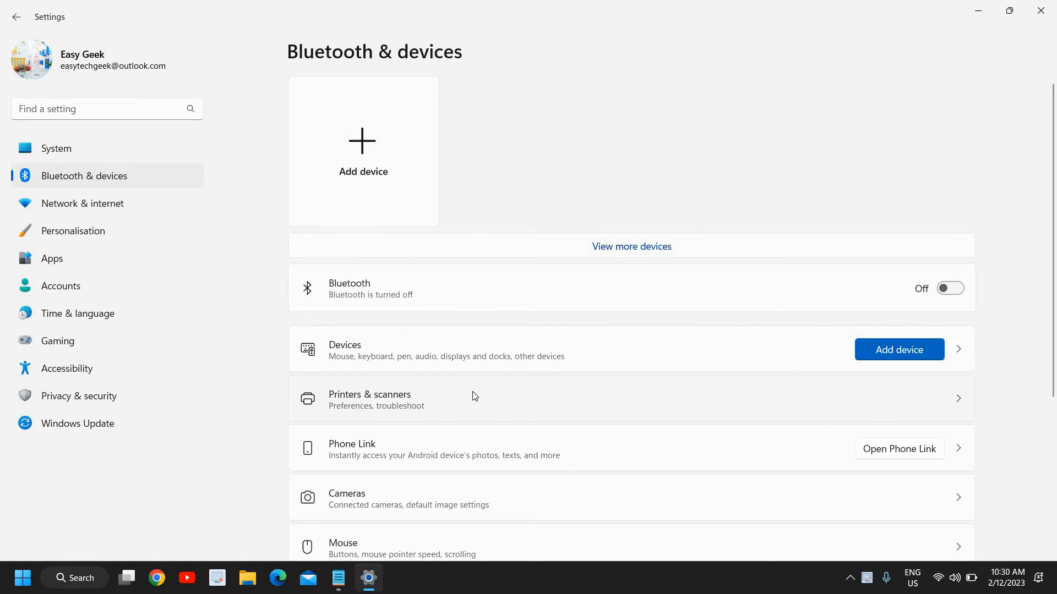
scroll(down, 3)
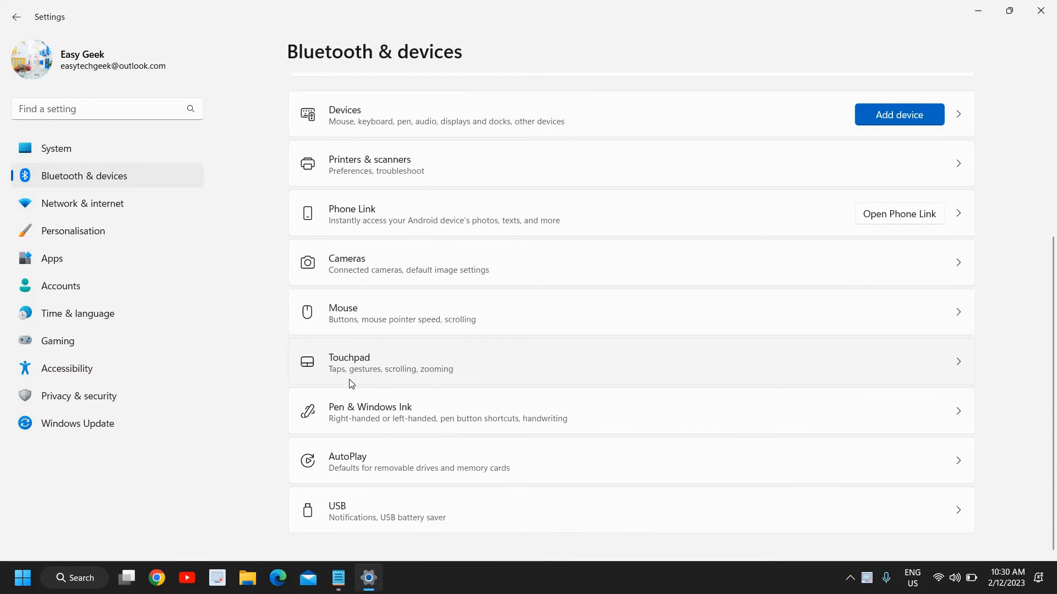
mouse_move(393, 390)
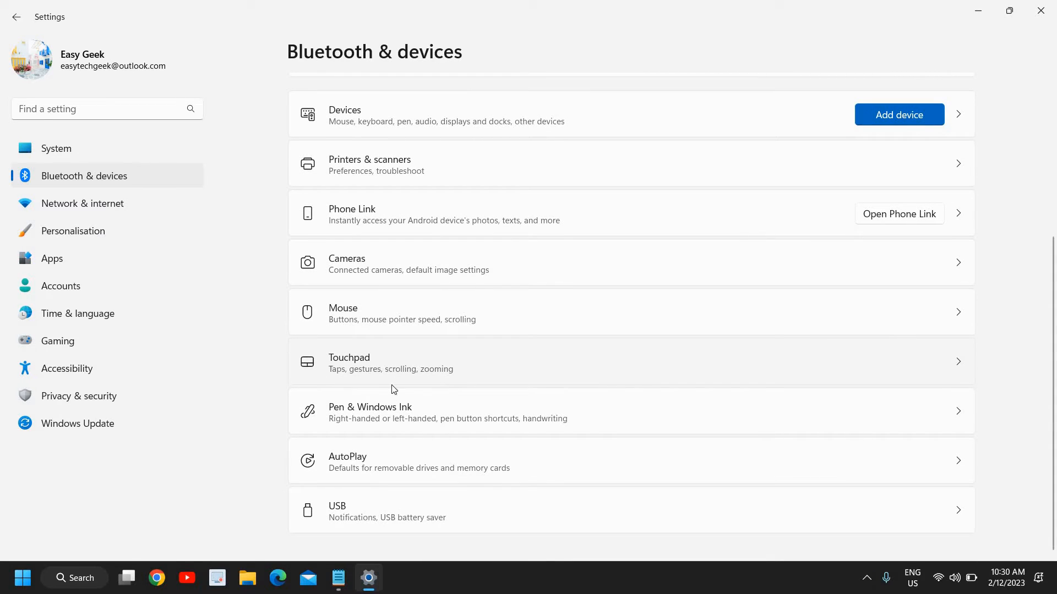
mouse_move(590, 381)
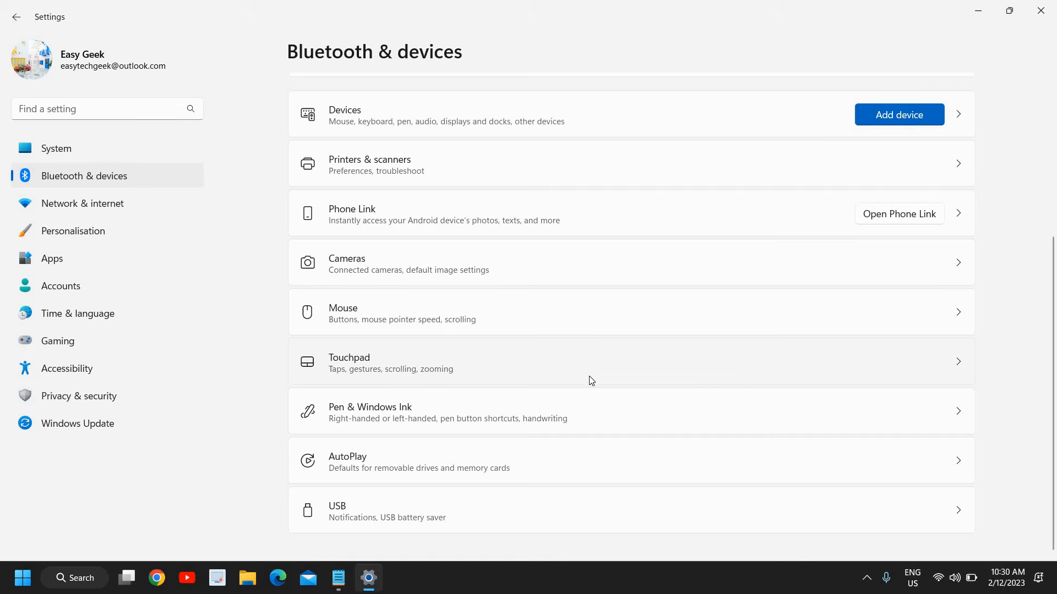
- Open Touchpad and expand Taps to show the four tap checkboxes
click(607, 363)
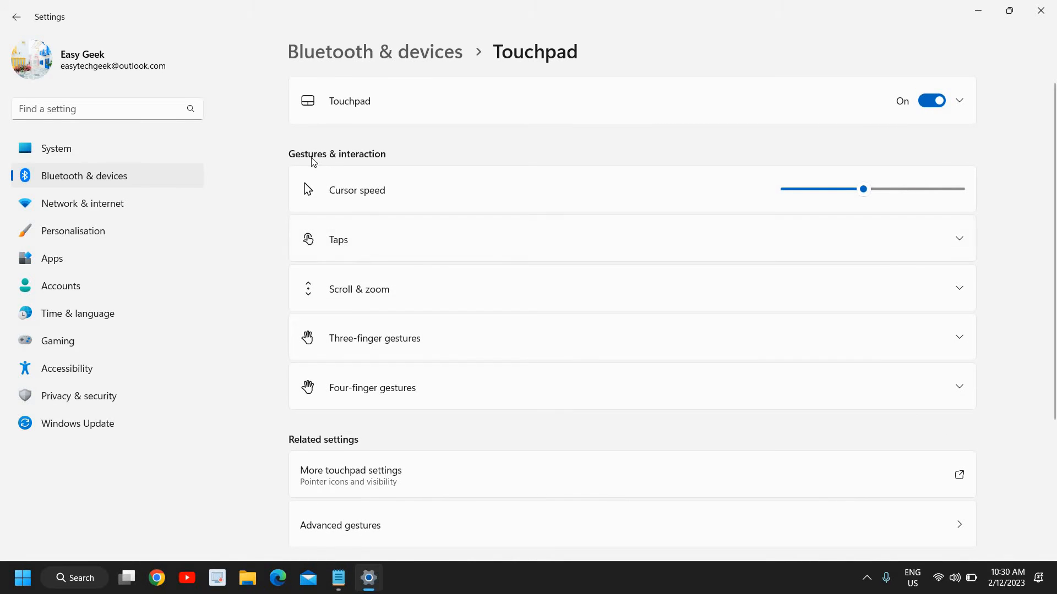
mouse_move(510, 254)
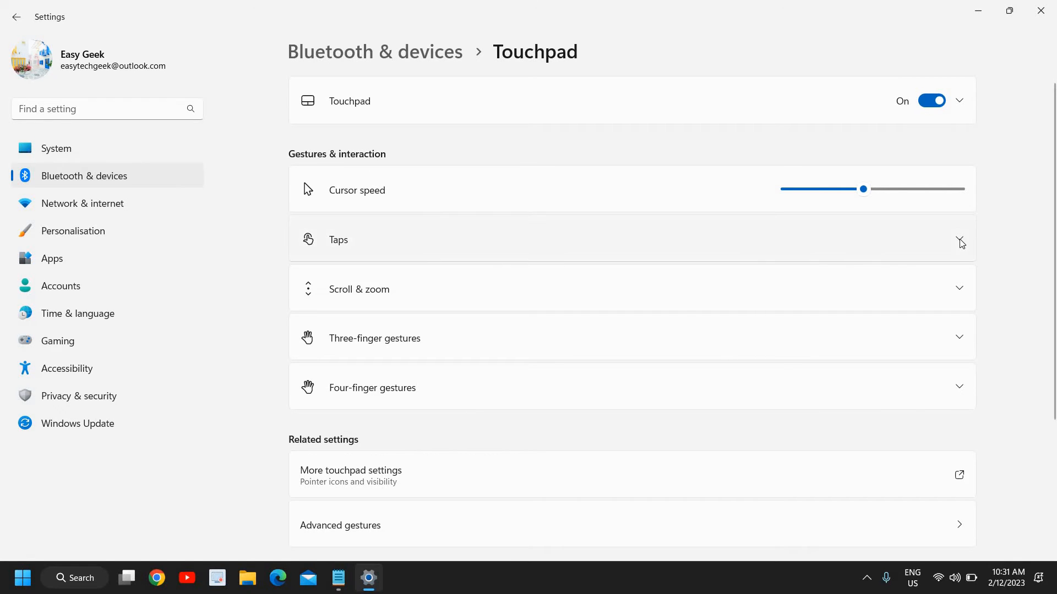
click(959, 239)
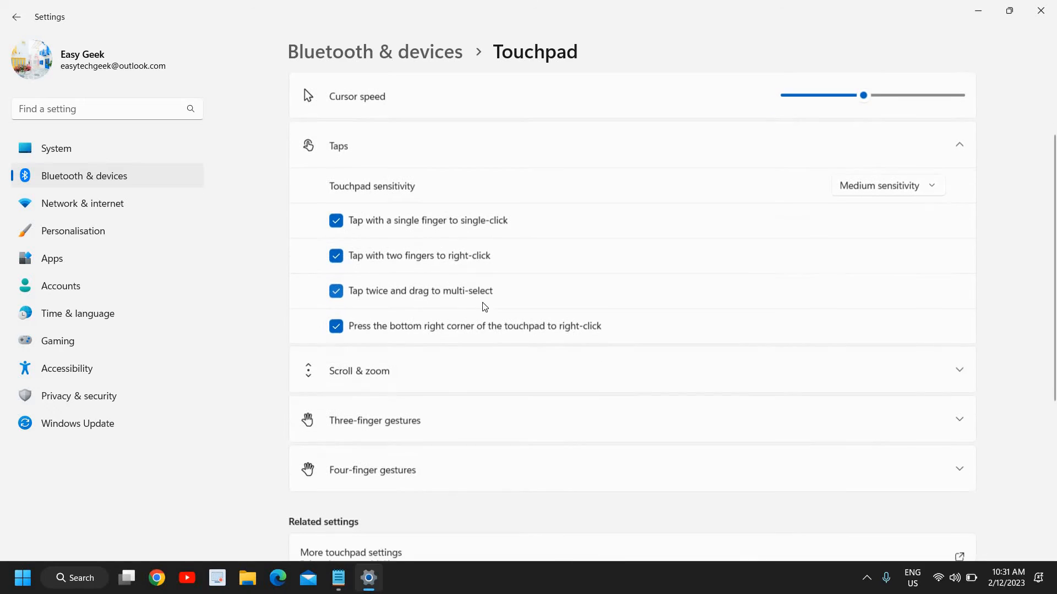
scroll(down, 3)
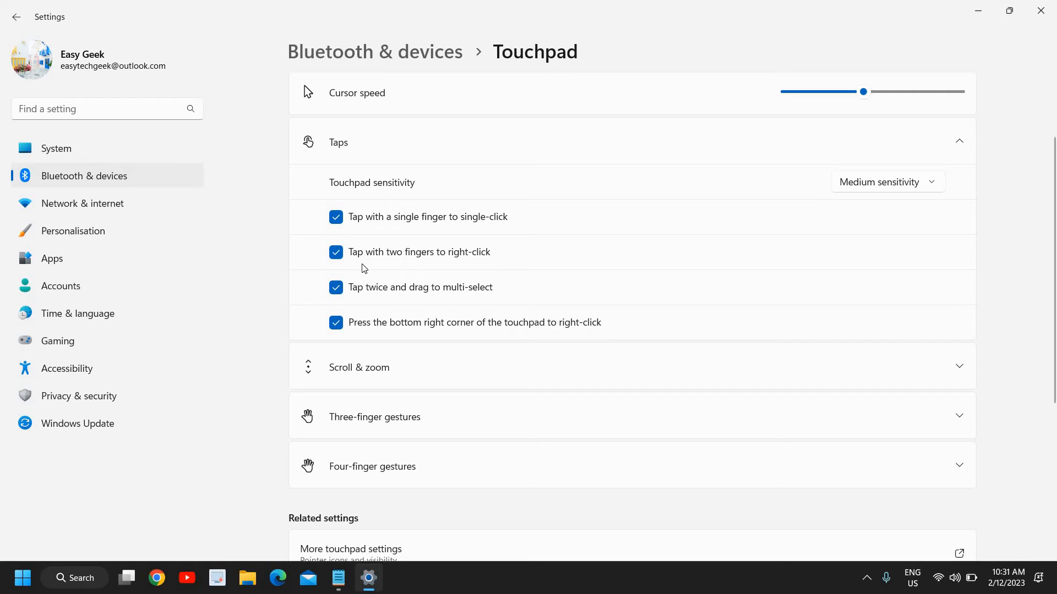
mouse_move(475, 267)
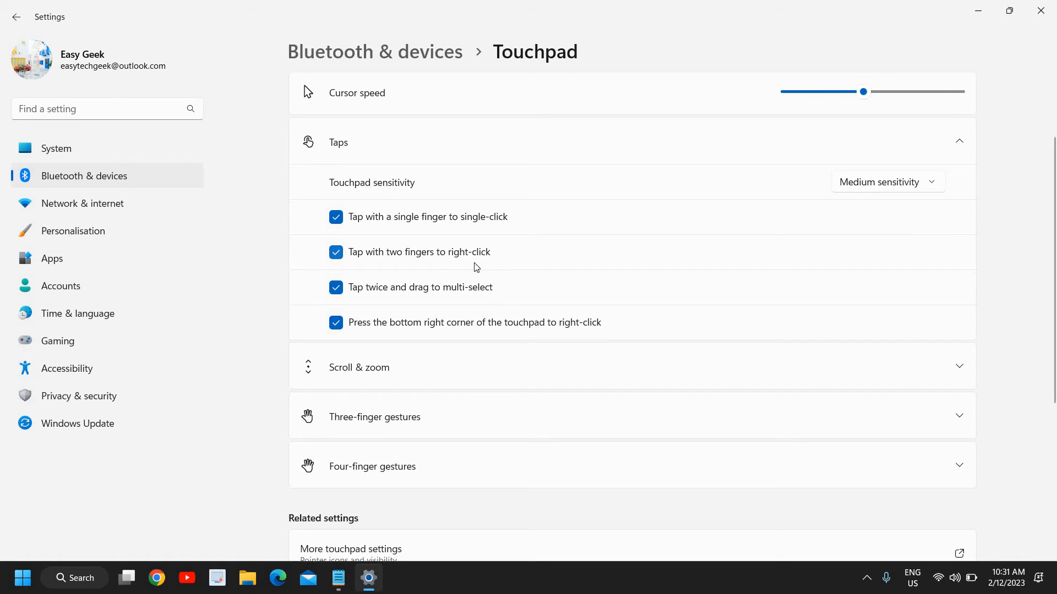
click(335, 252)
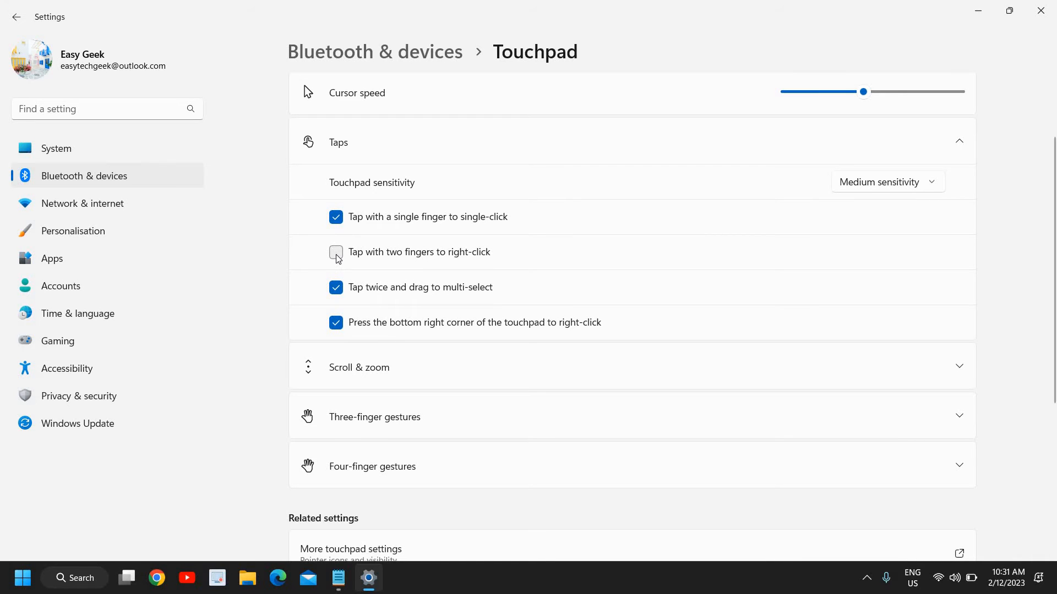
click(335, 252)
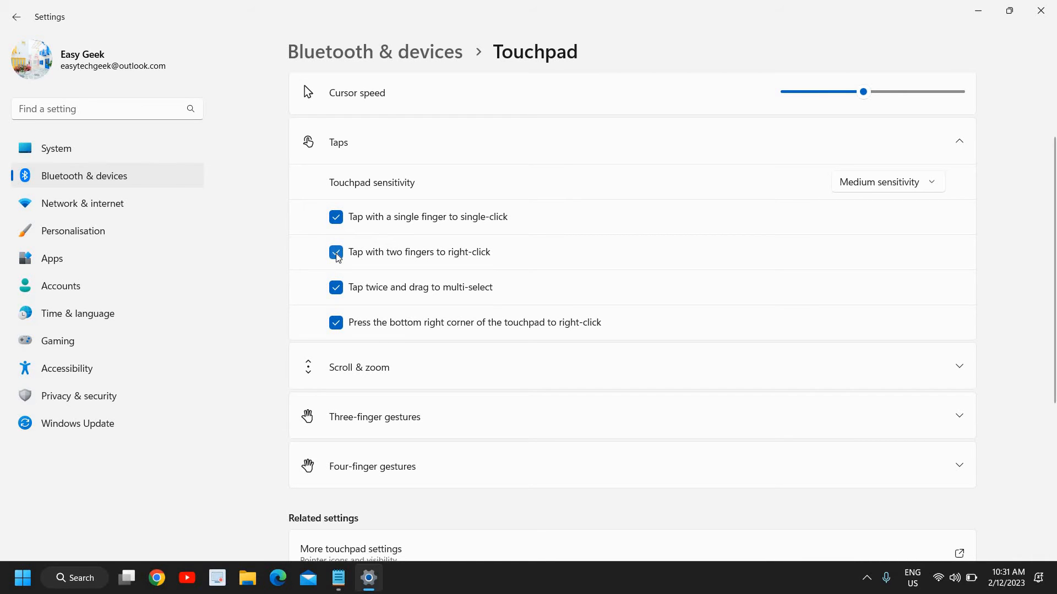
click(336, 253)
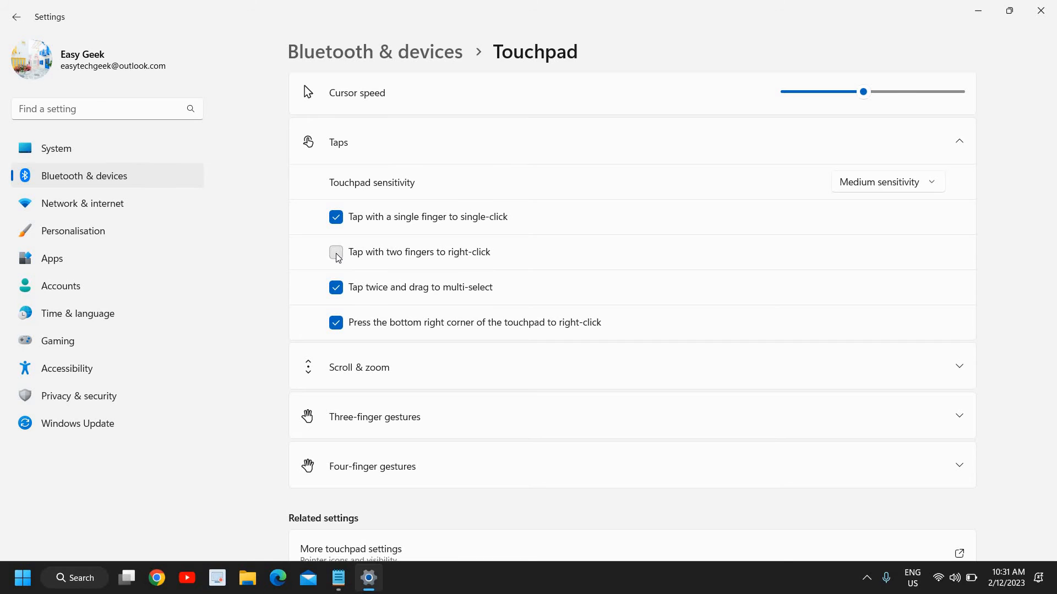
click(336, 252)
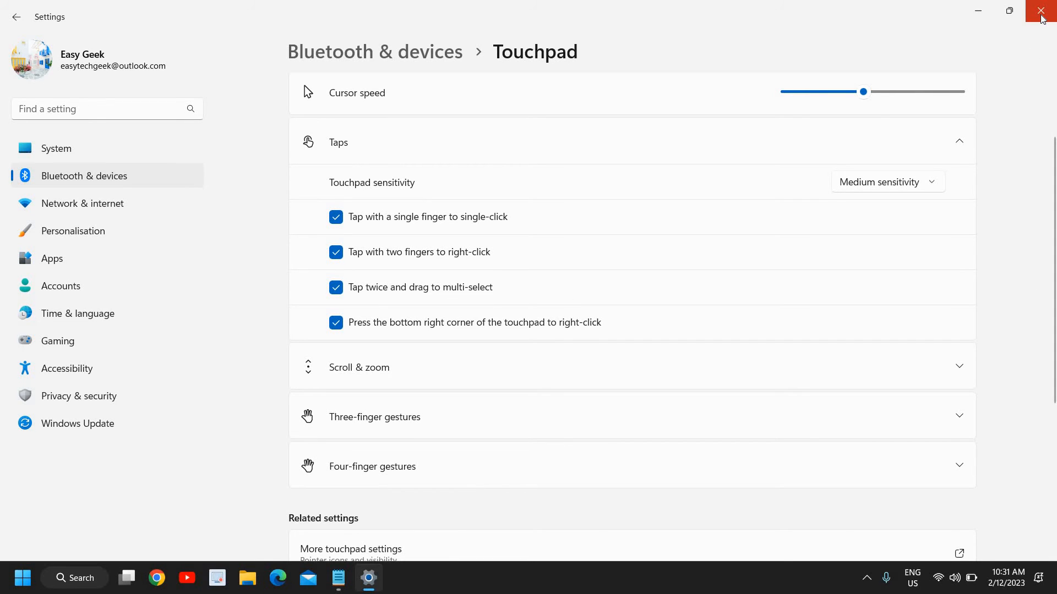
mouse_move(1041, 13)
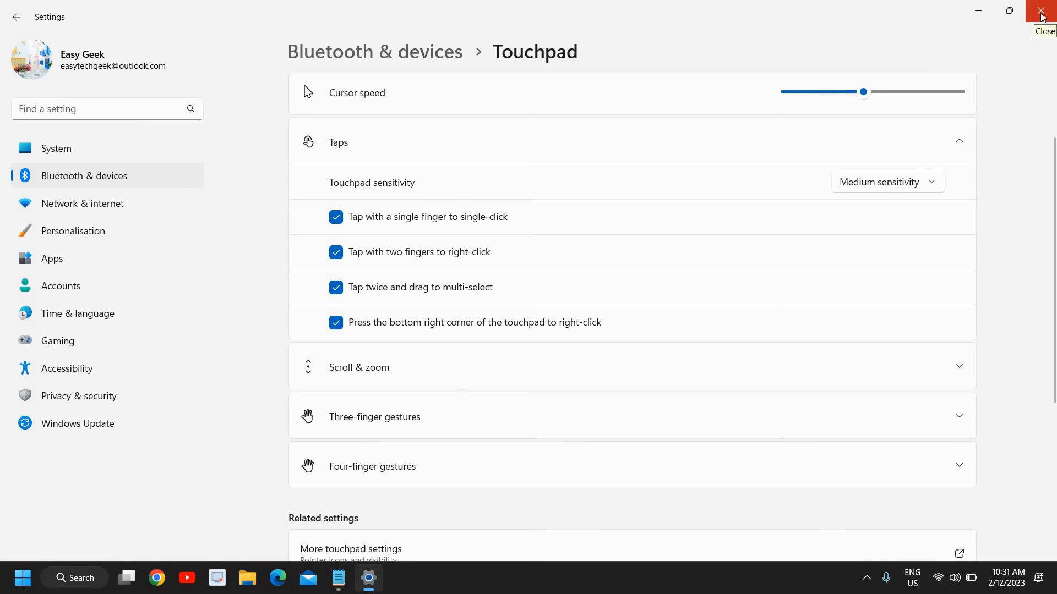
- Close the Settings window, returning to the Windows desktop
click(1041, 12)
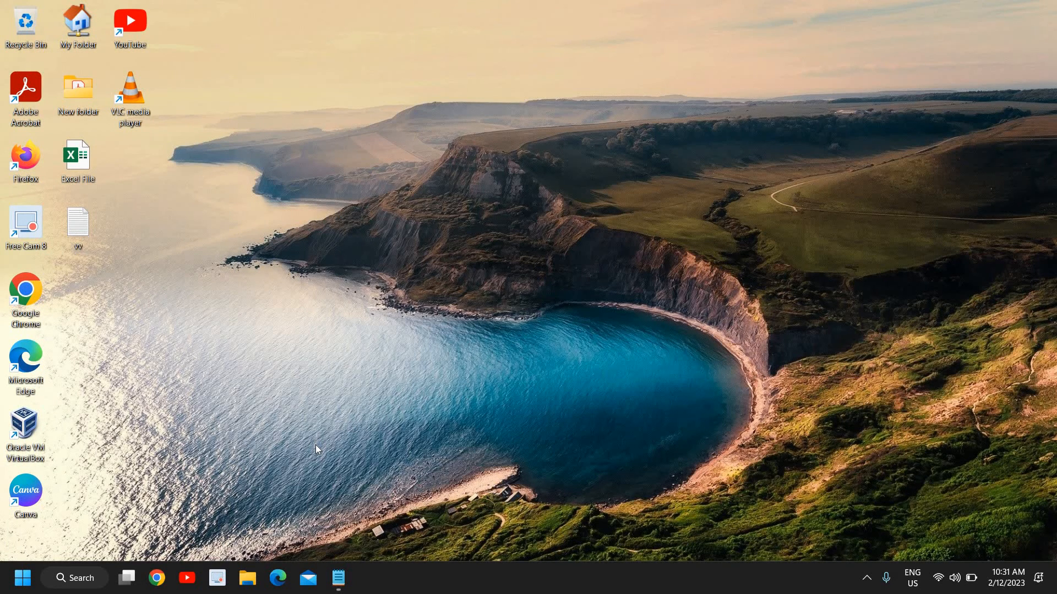
mouse_move(341, 358)
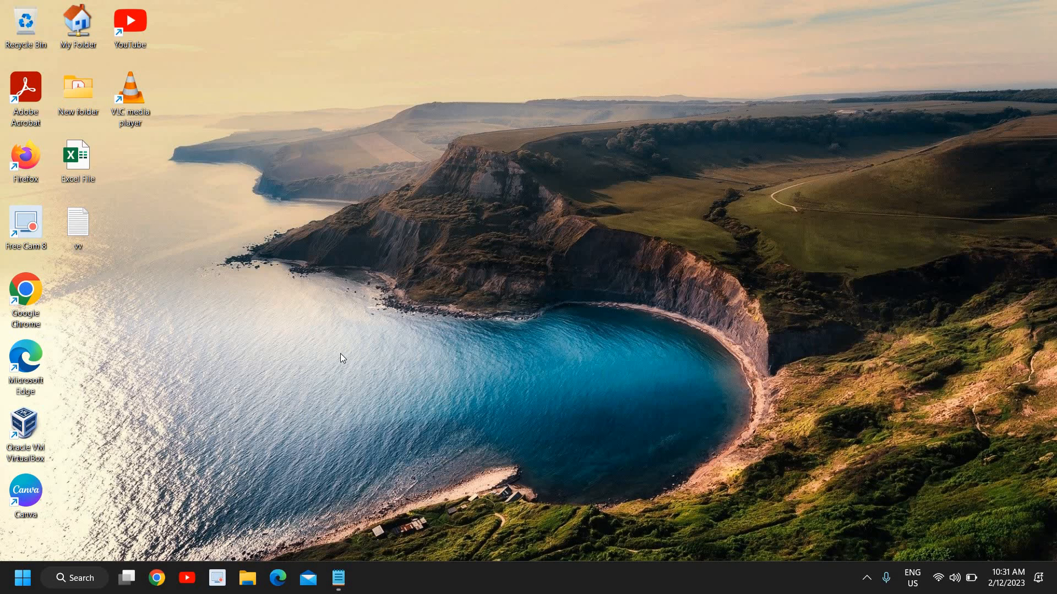